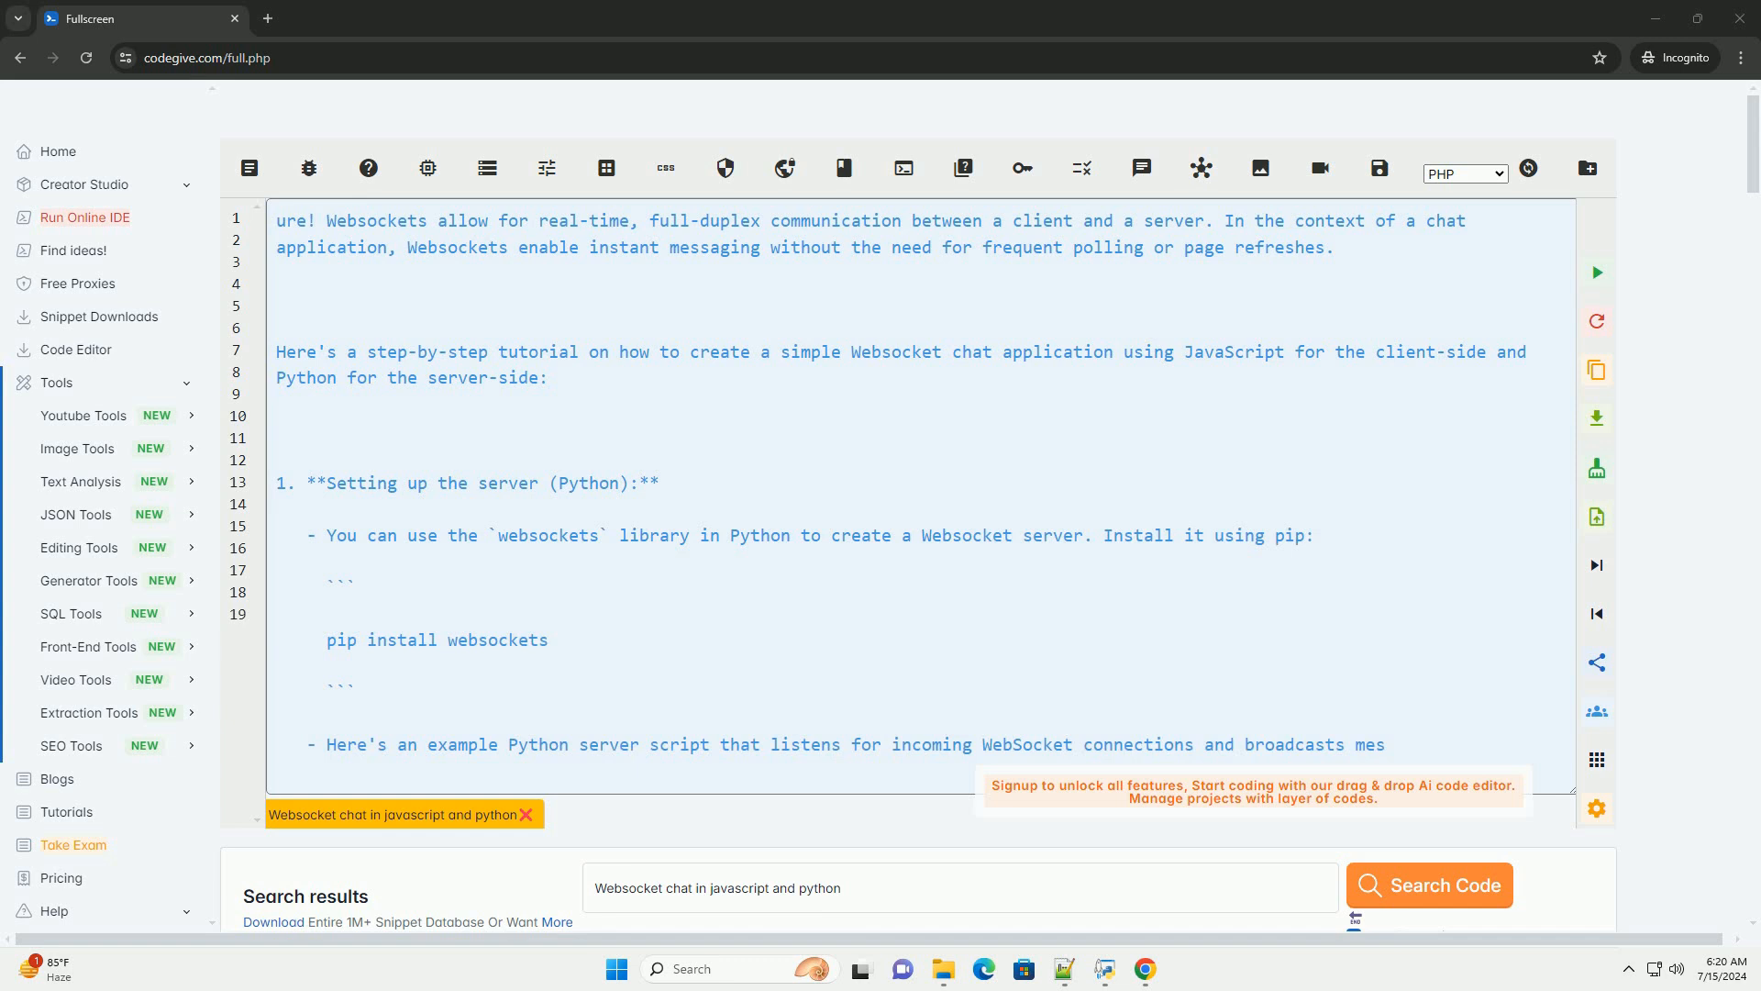
scroll("down", 3)
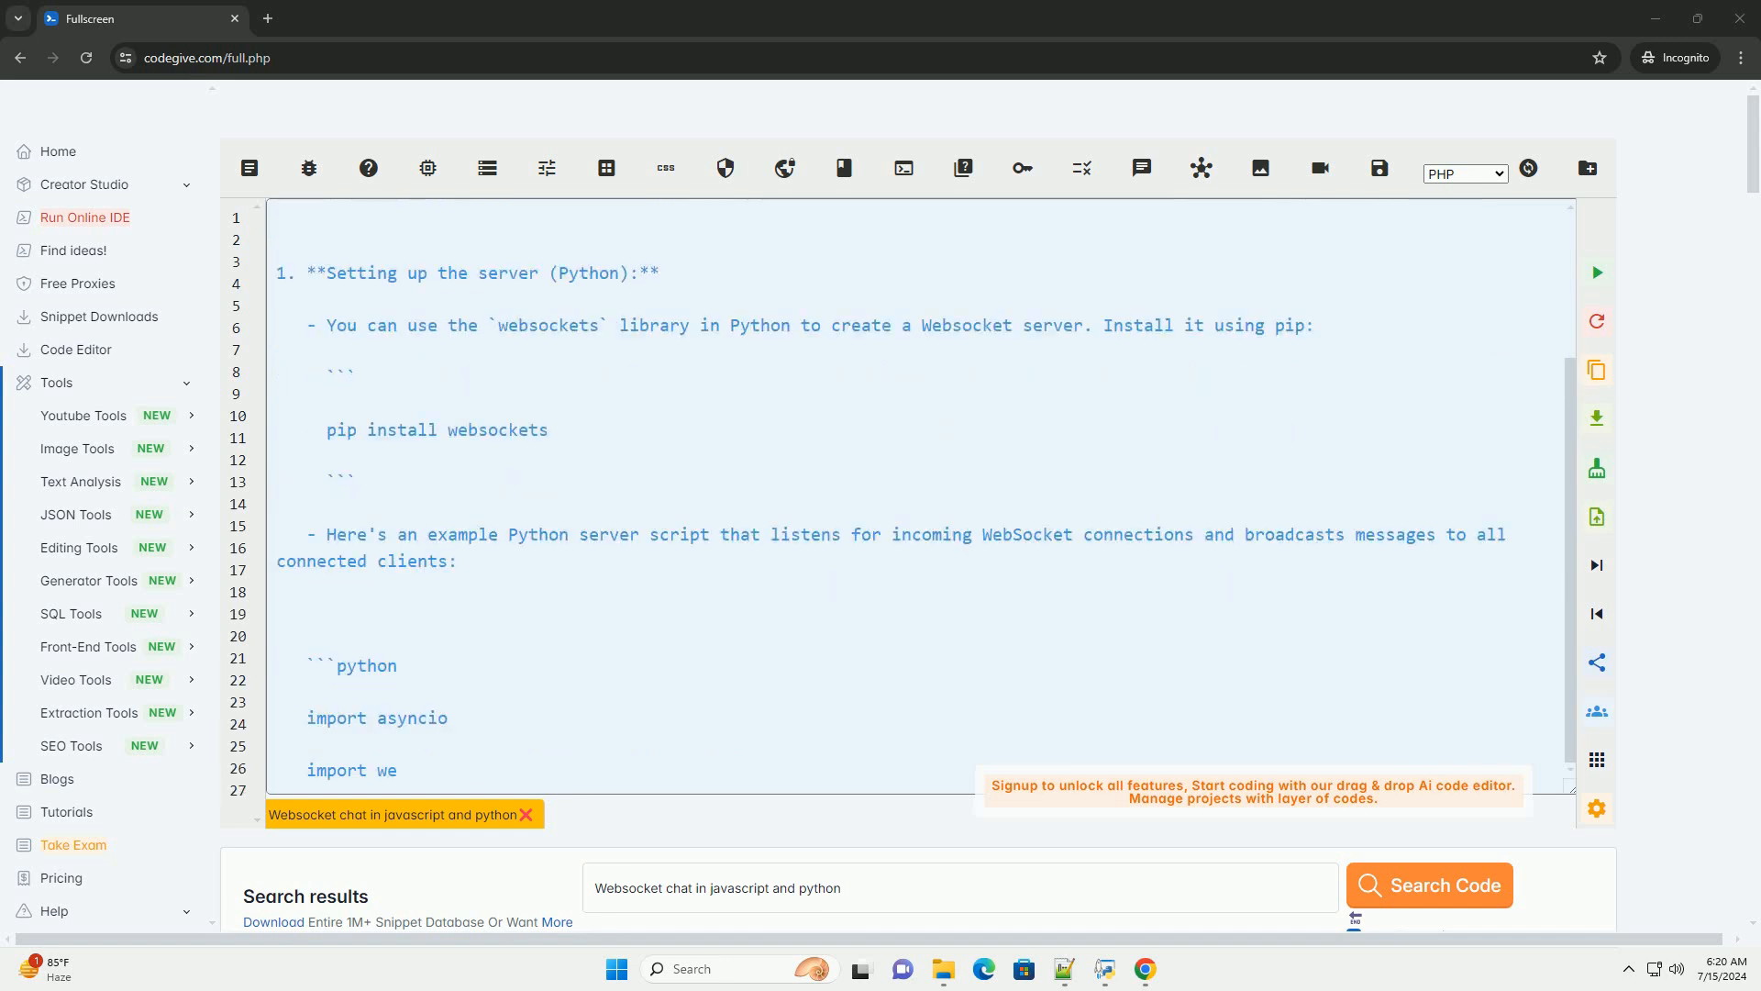
scroll("down", 3)
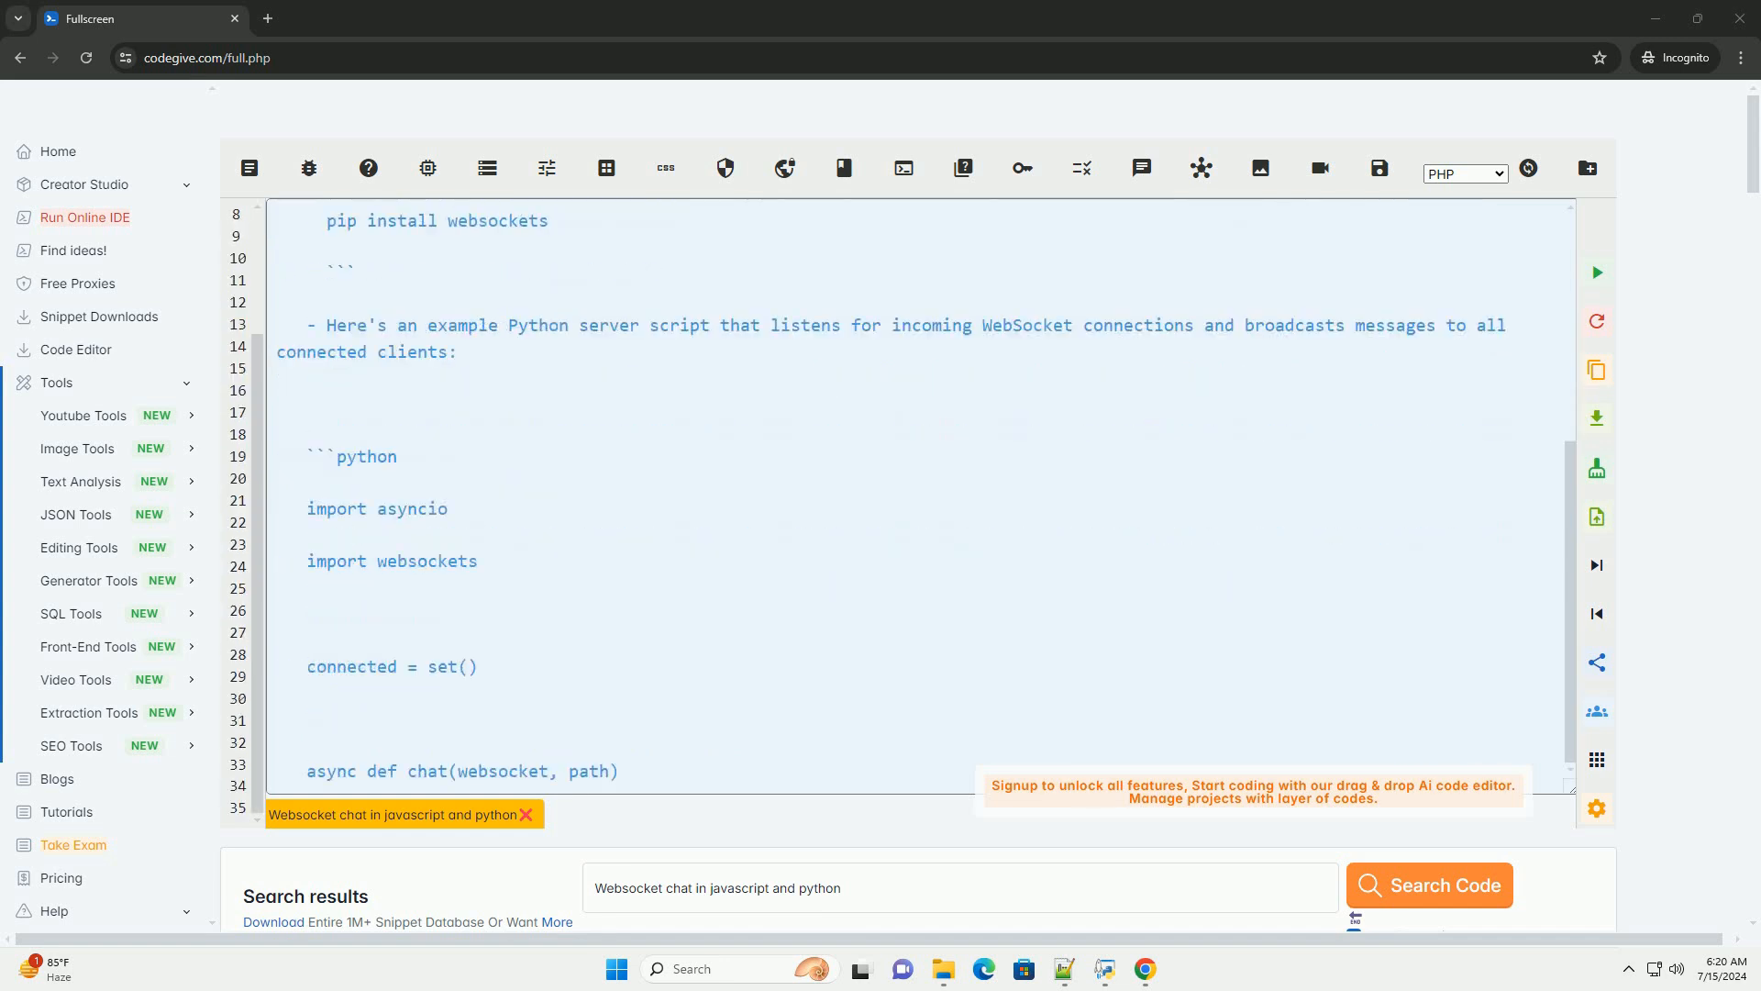
scroll("down", 3)
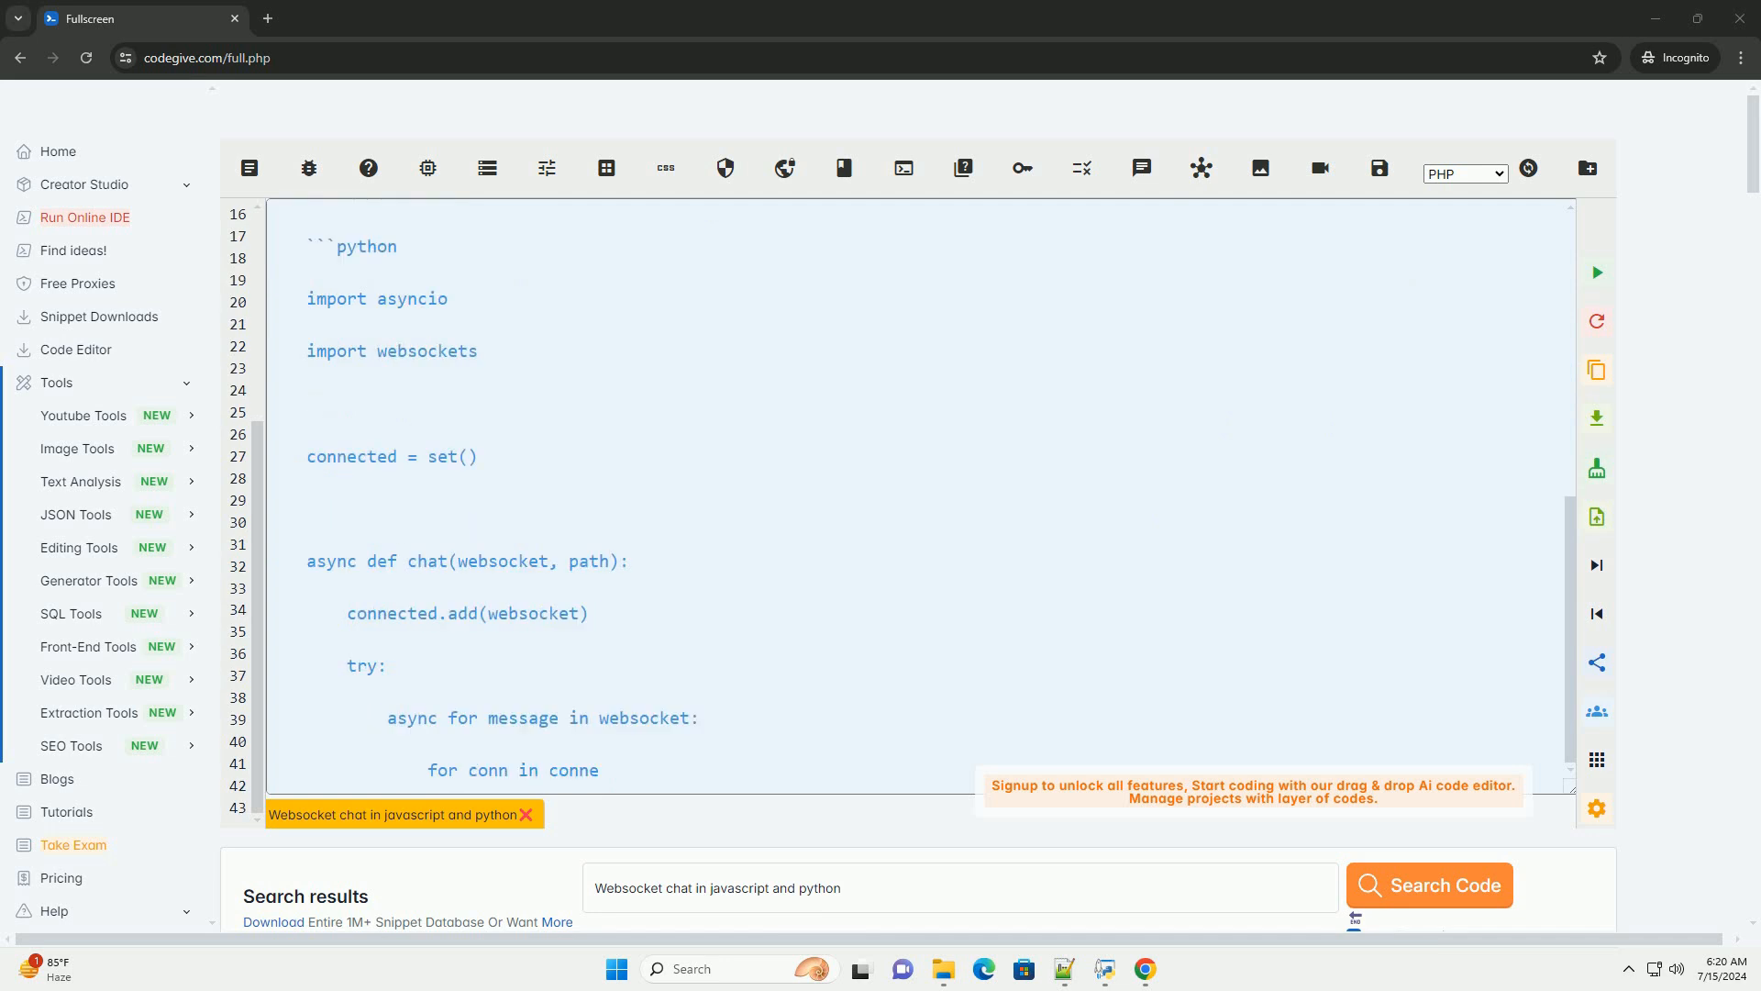
scroll("down", 3)
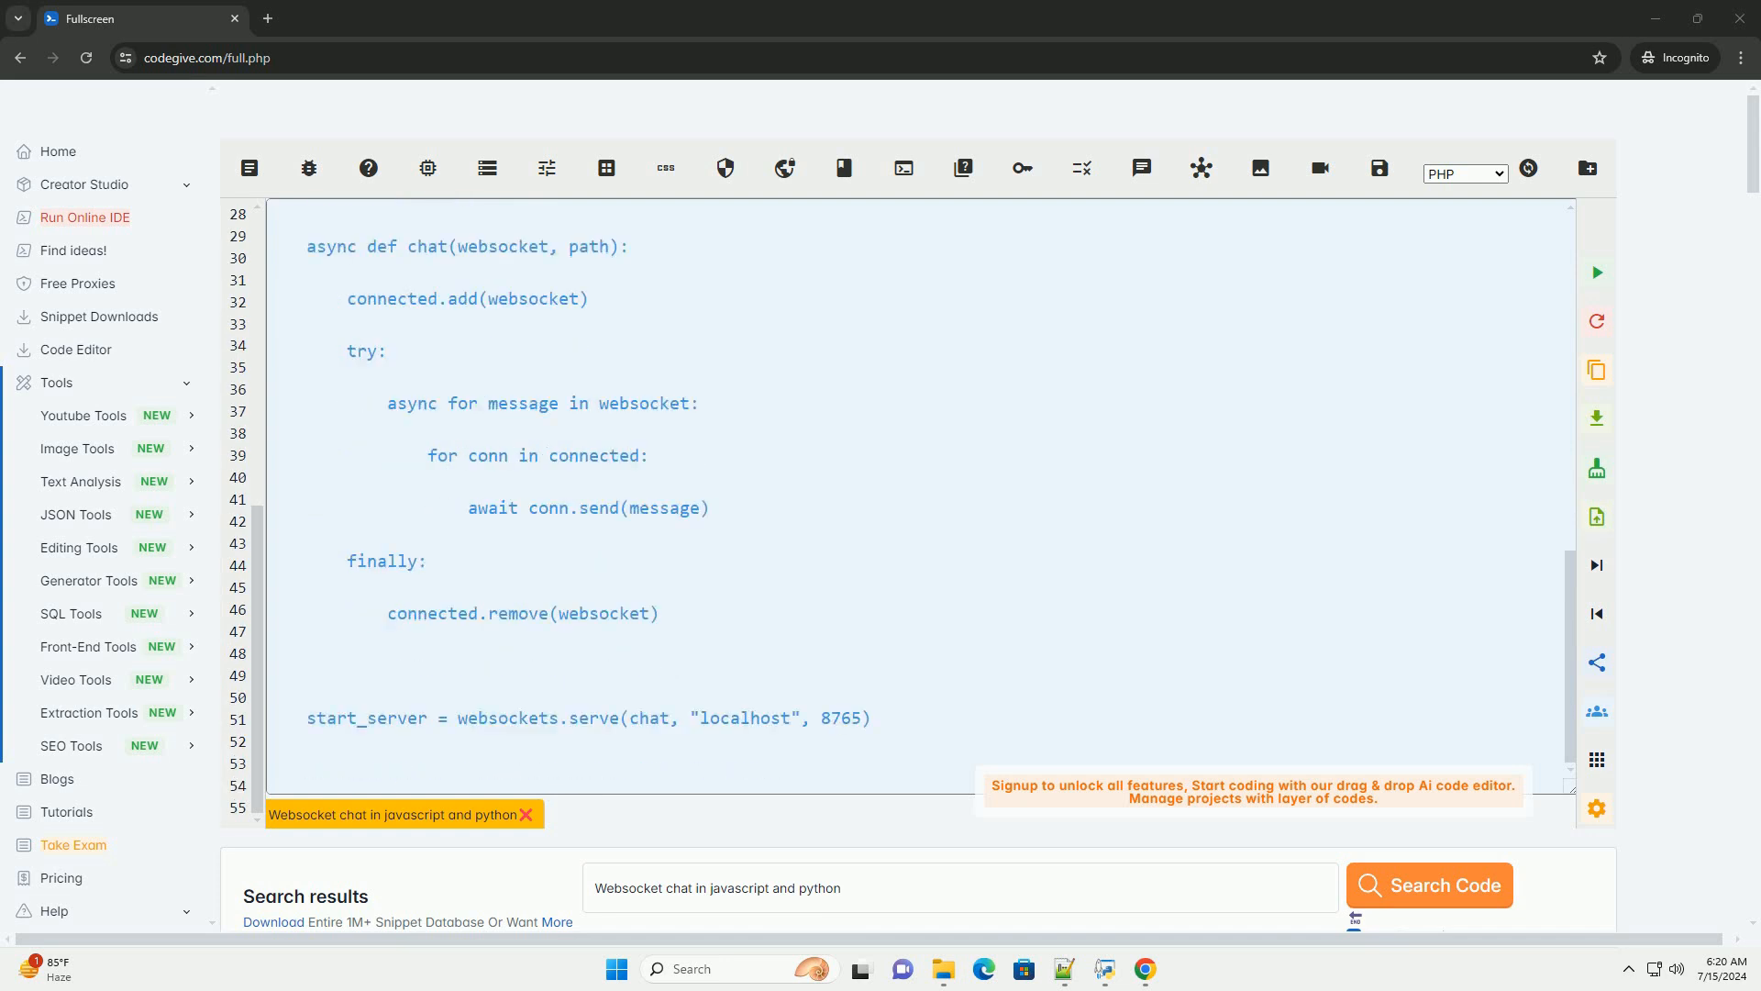
type("asyncio.get_event_loop().run_until_complete(start_server")
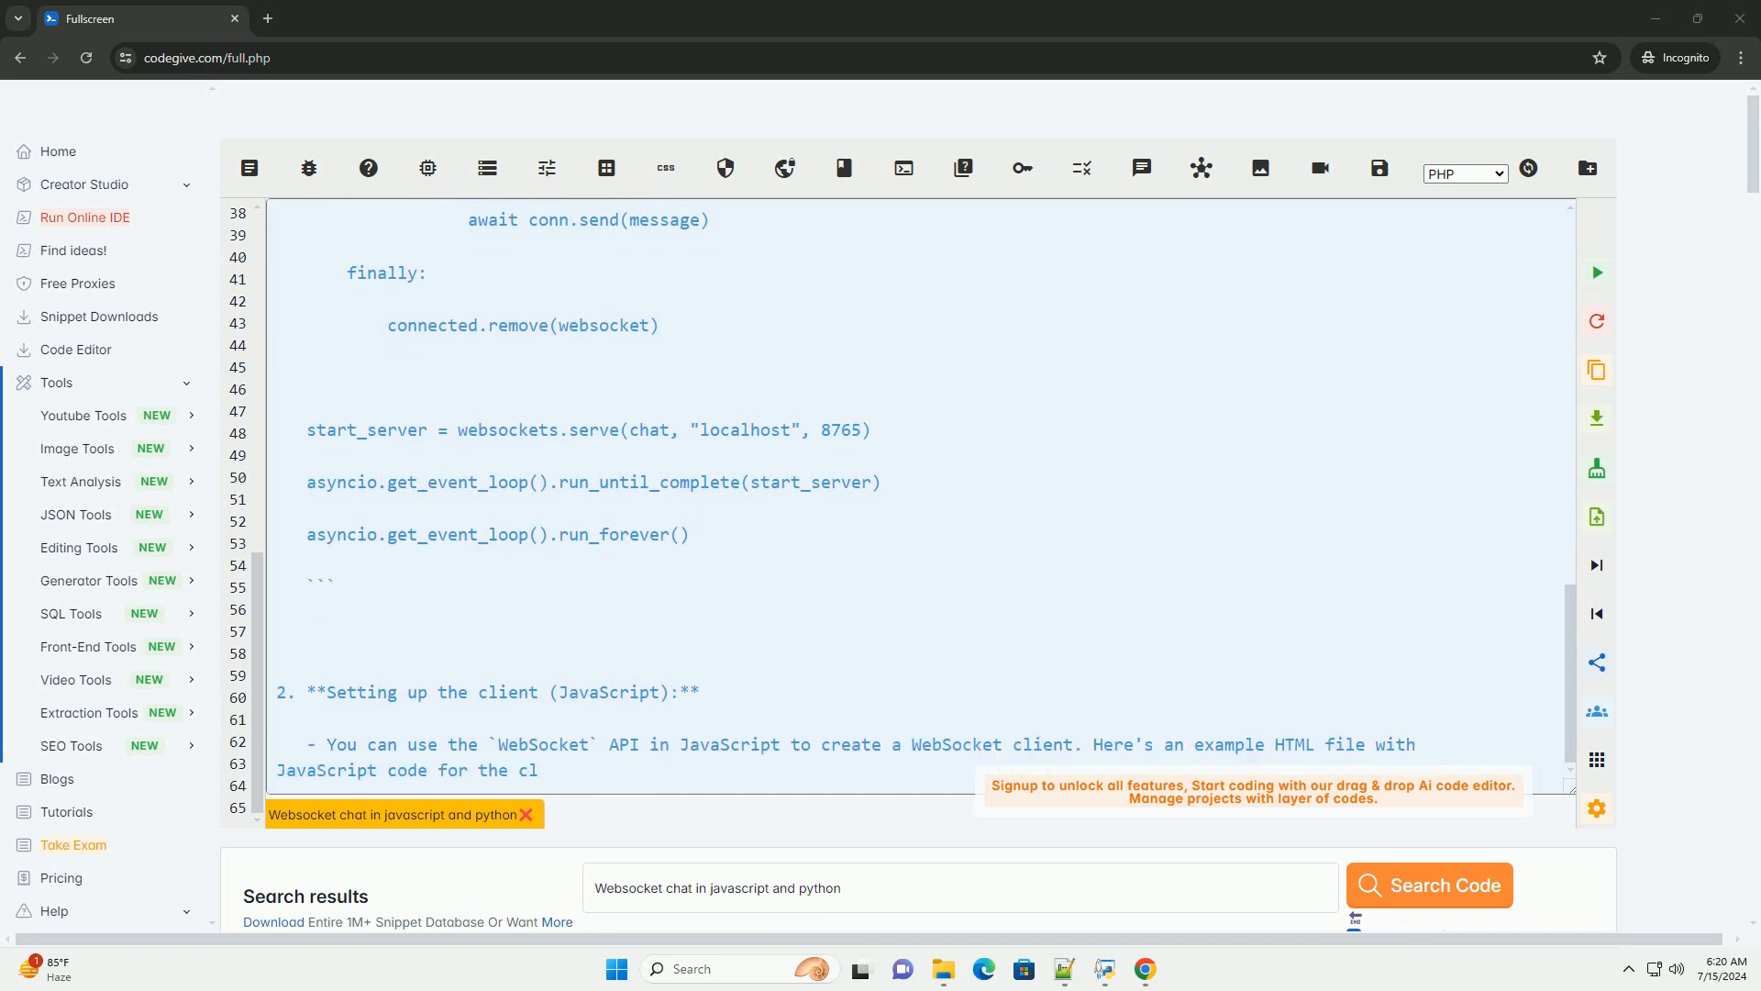
scroll("down", 3)
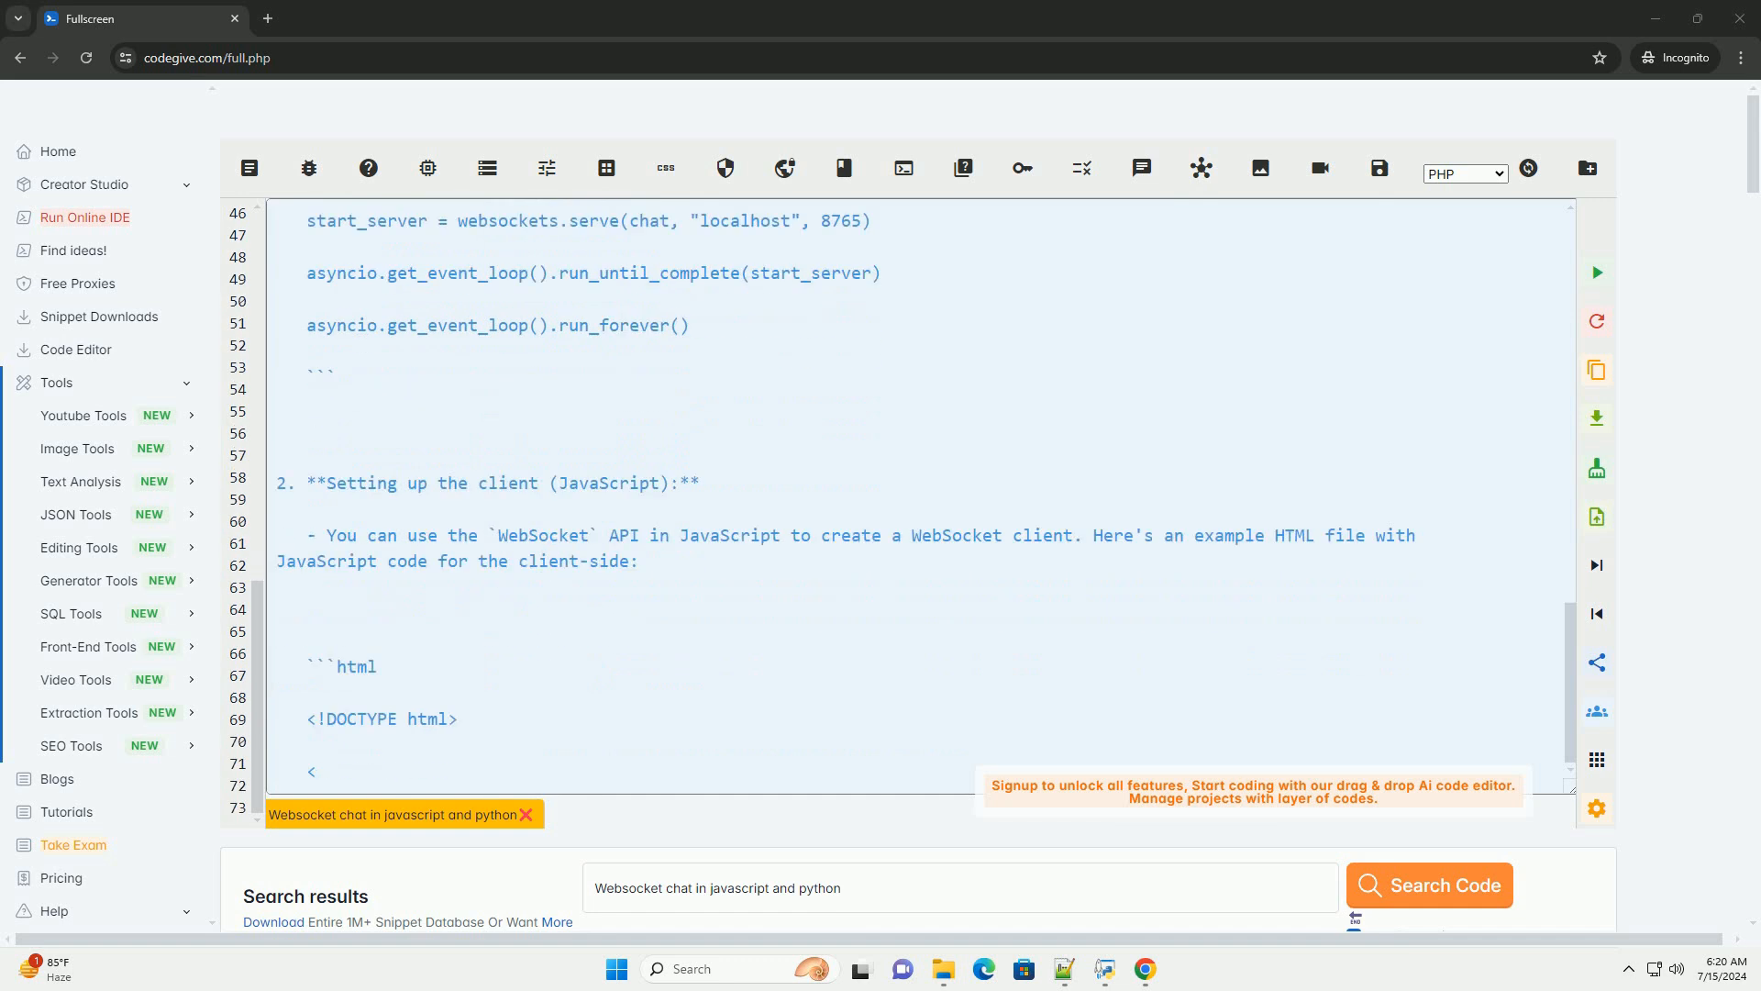
scroll("down", 3)
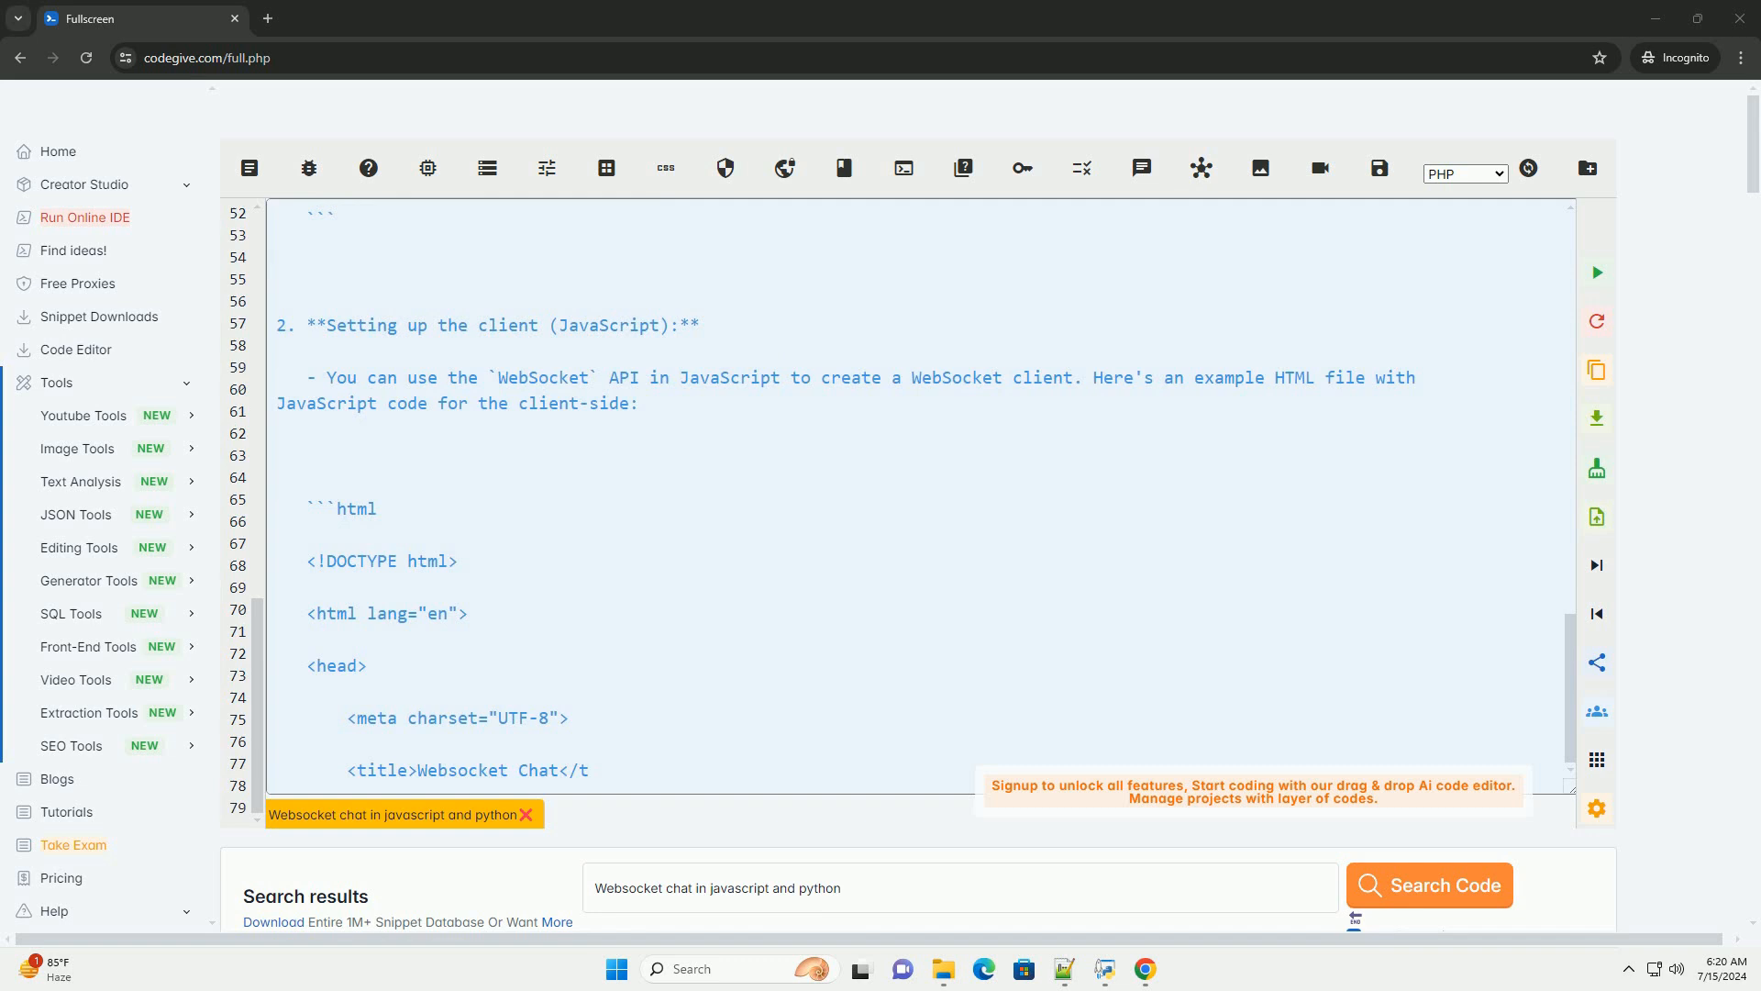
scroll("down", 3)
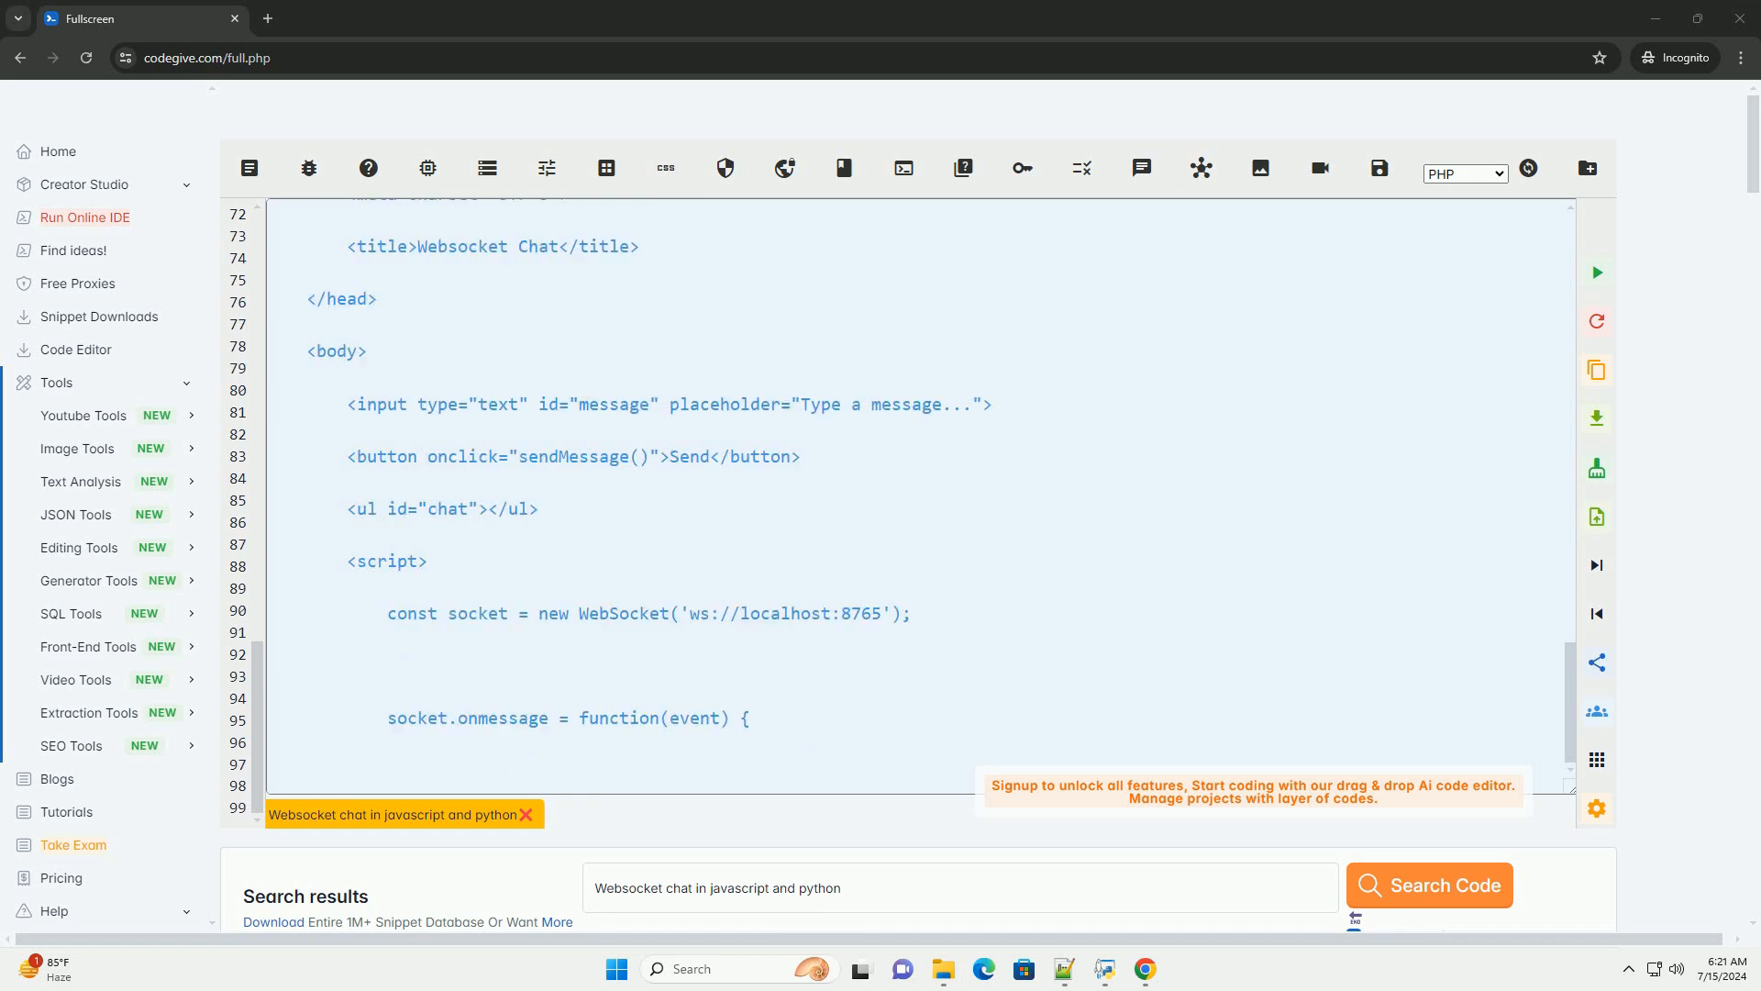
type("const chat = docume")
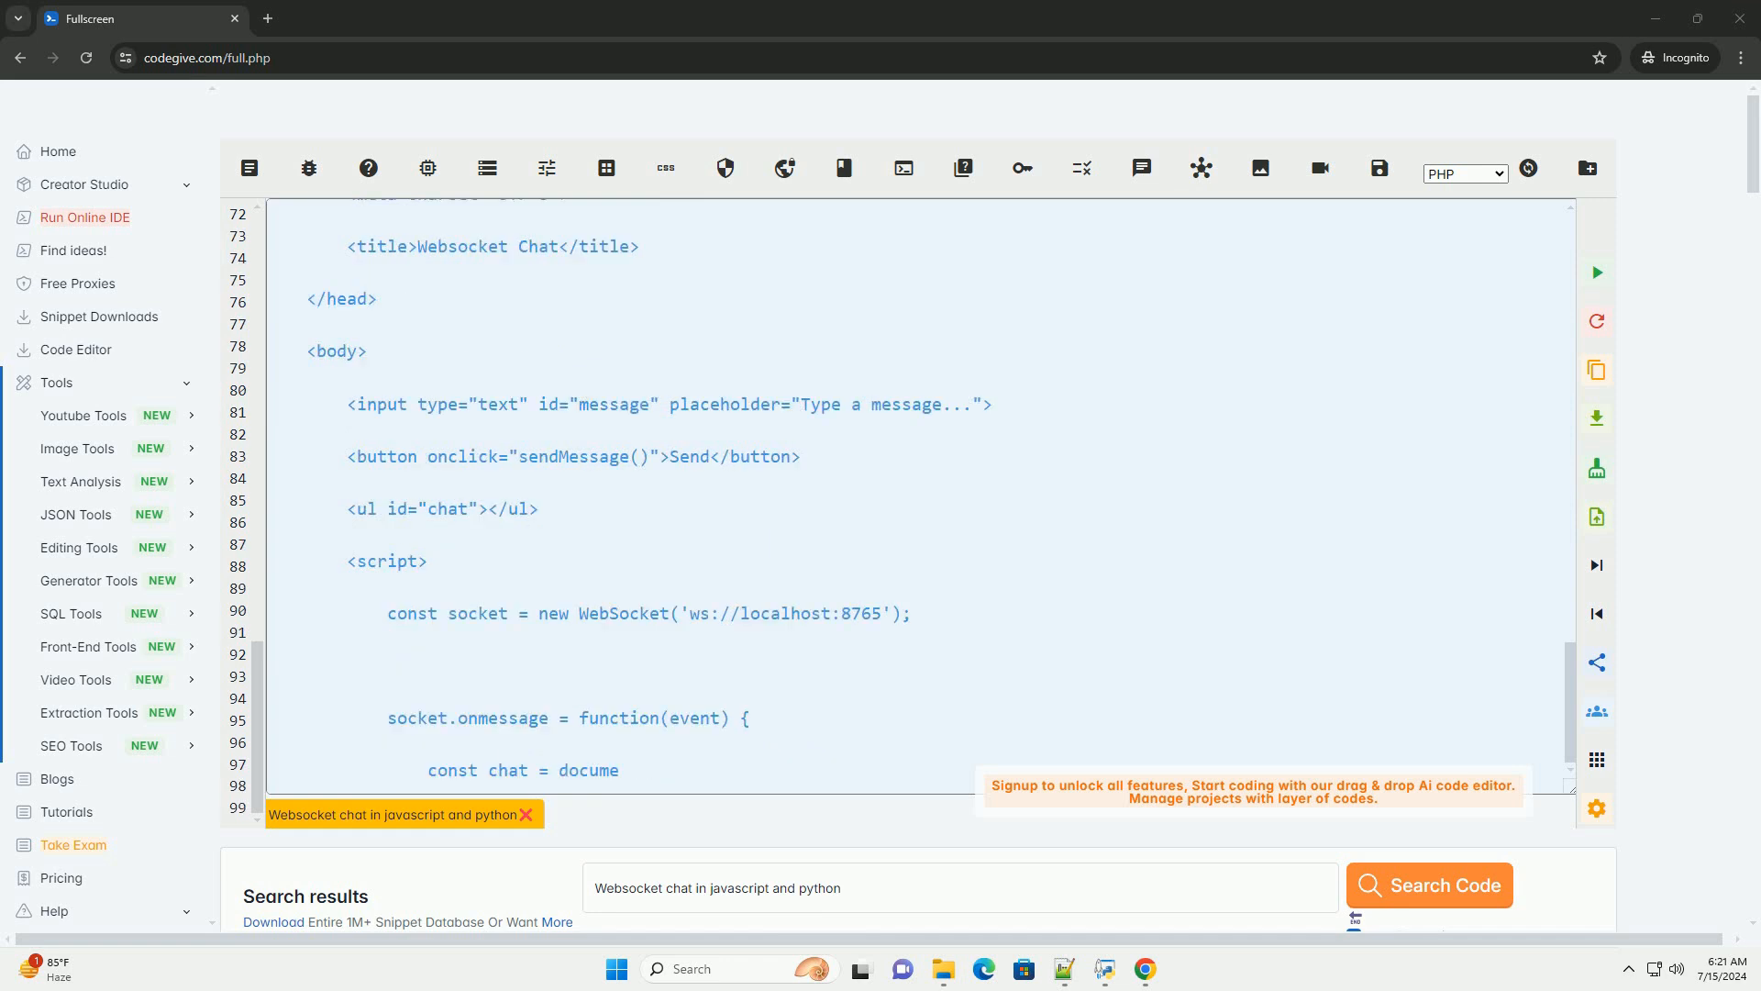
scroll("down", 3)
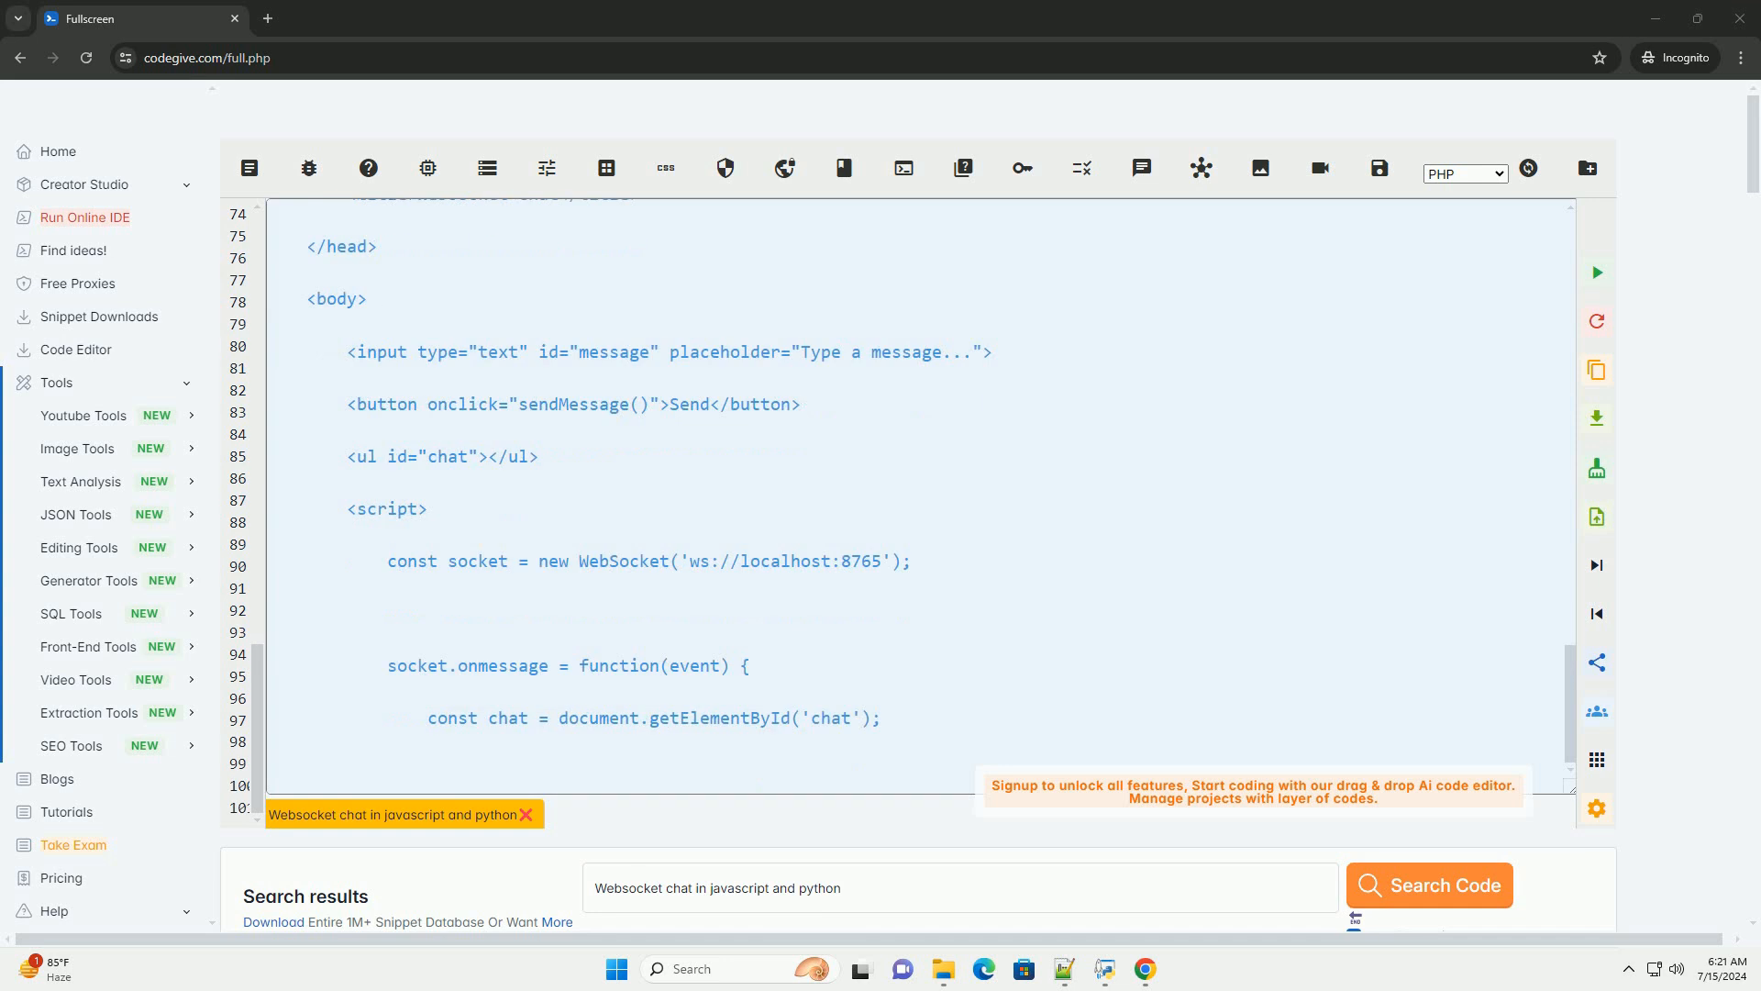
type("const message = document.createElement('li');")
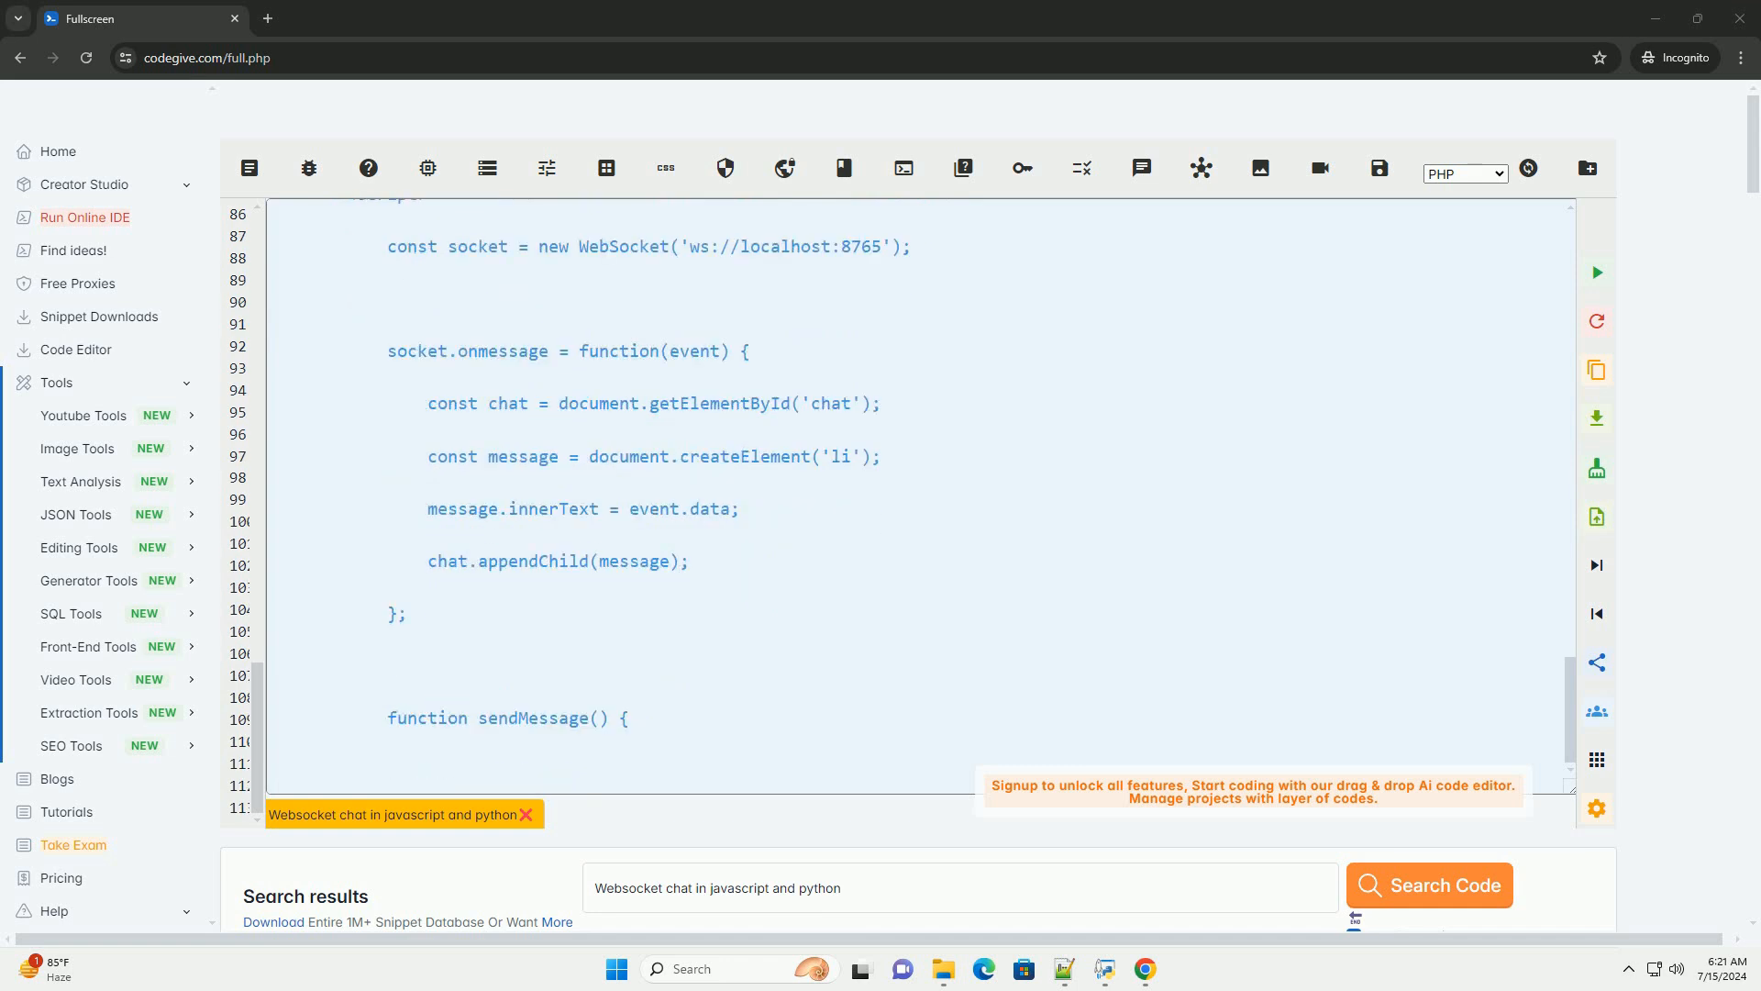
type("const messageInput = document.getElementById('message');")
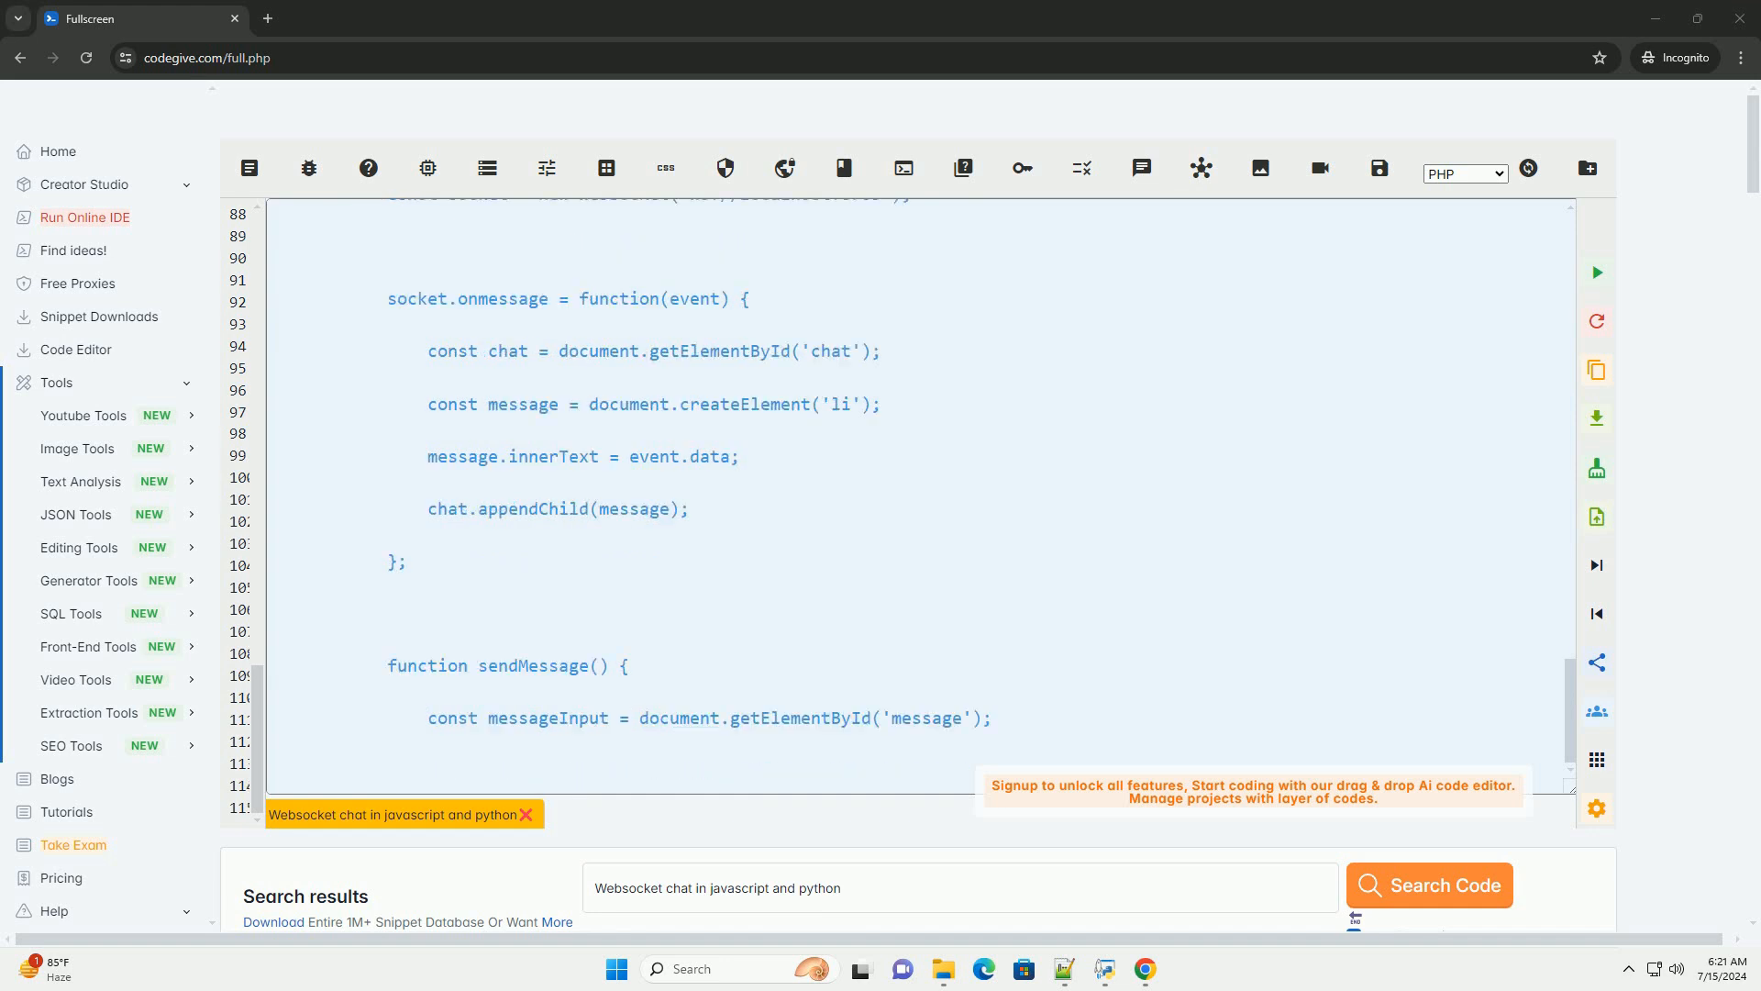
type("socket.send(messageInput.value);")
type("messageInput.value = '';")
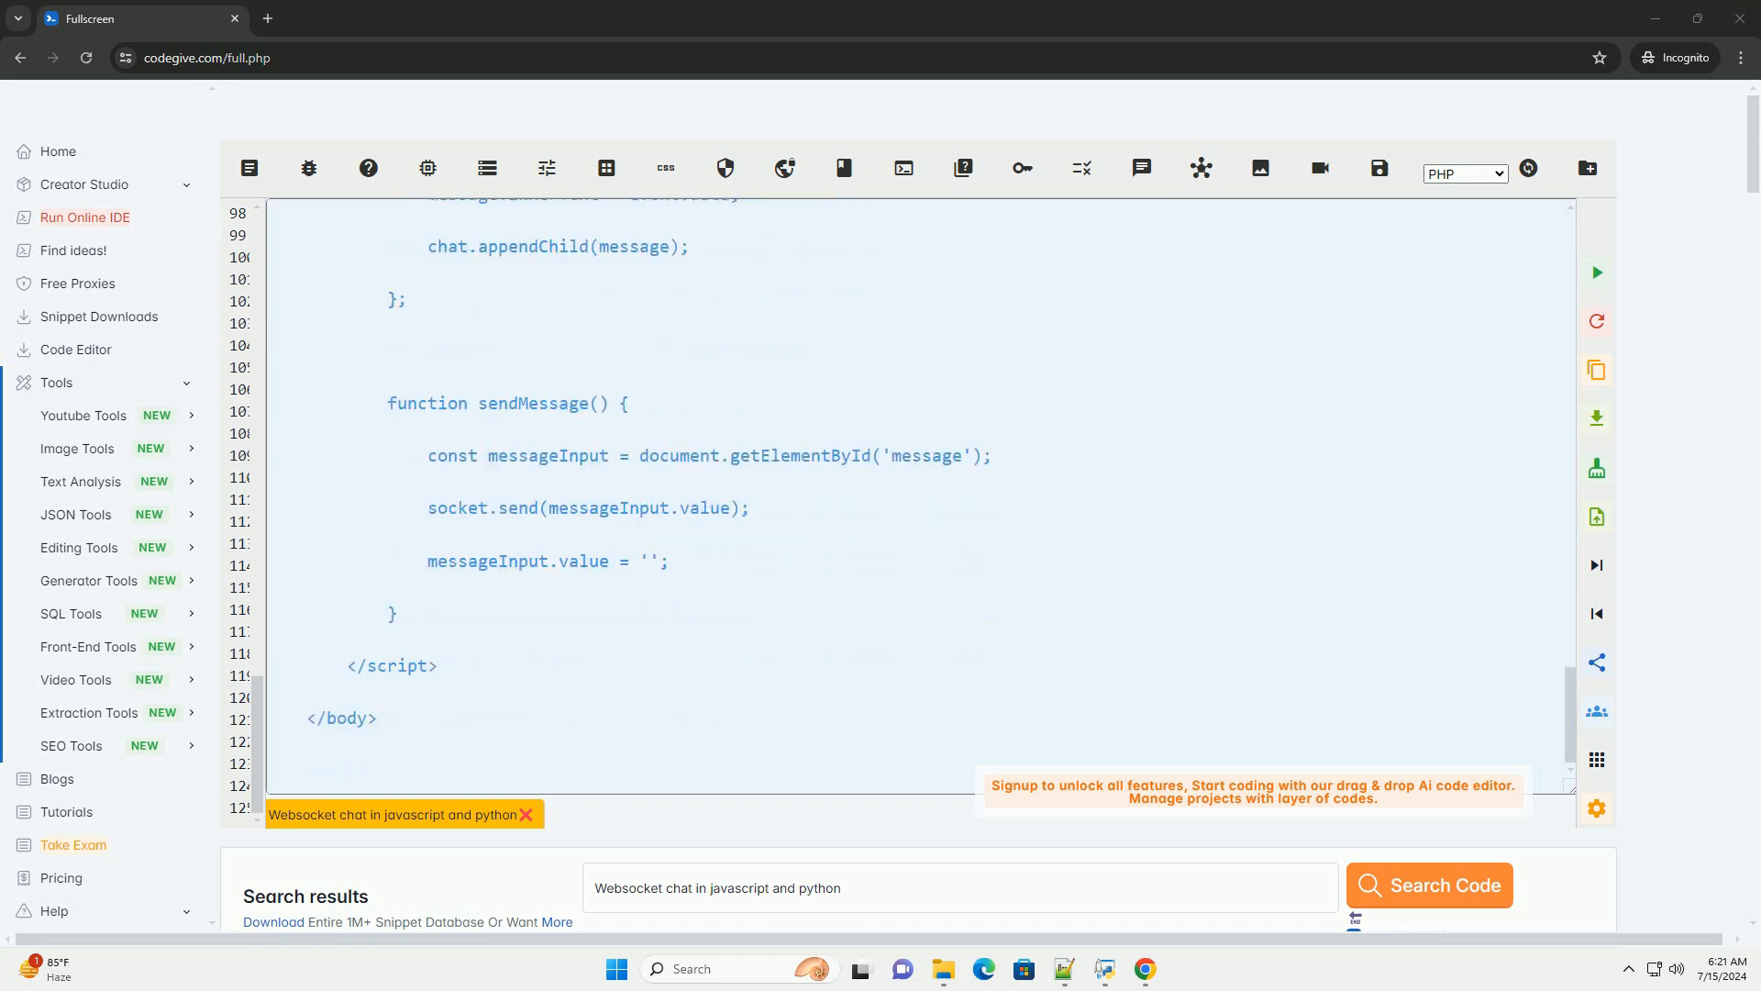
scroll("down", 3)
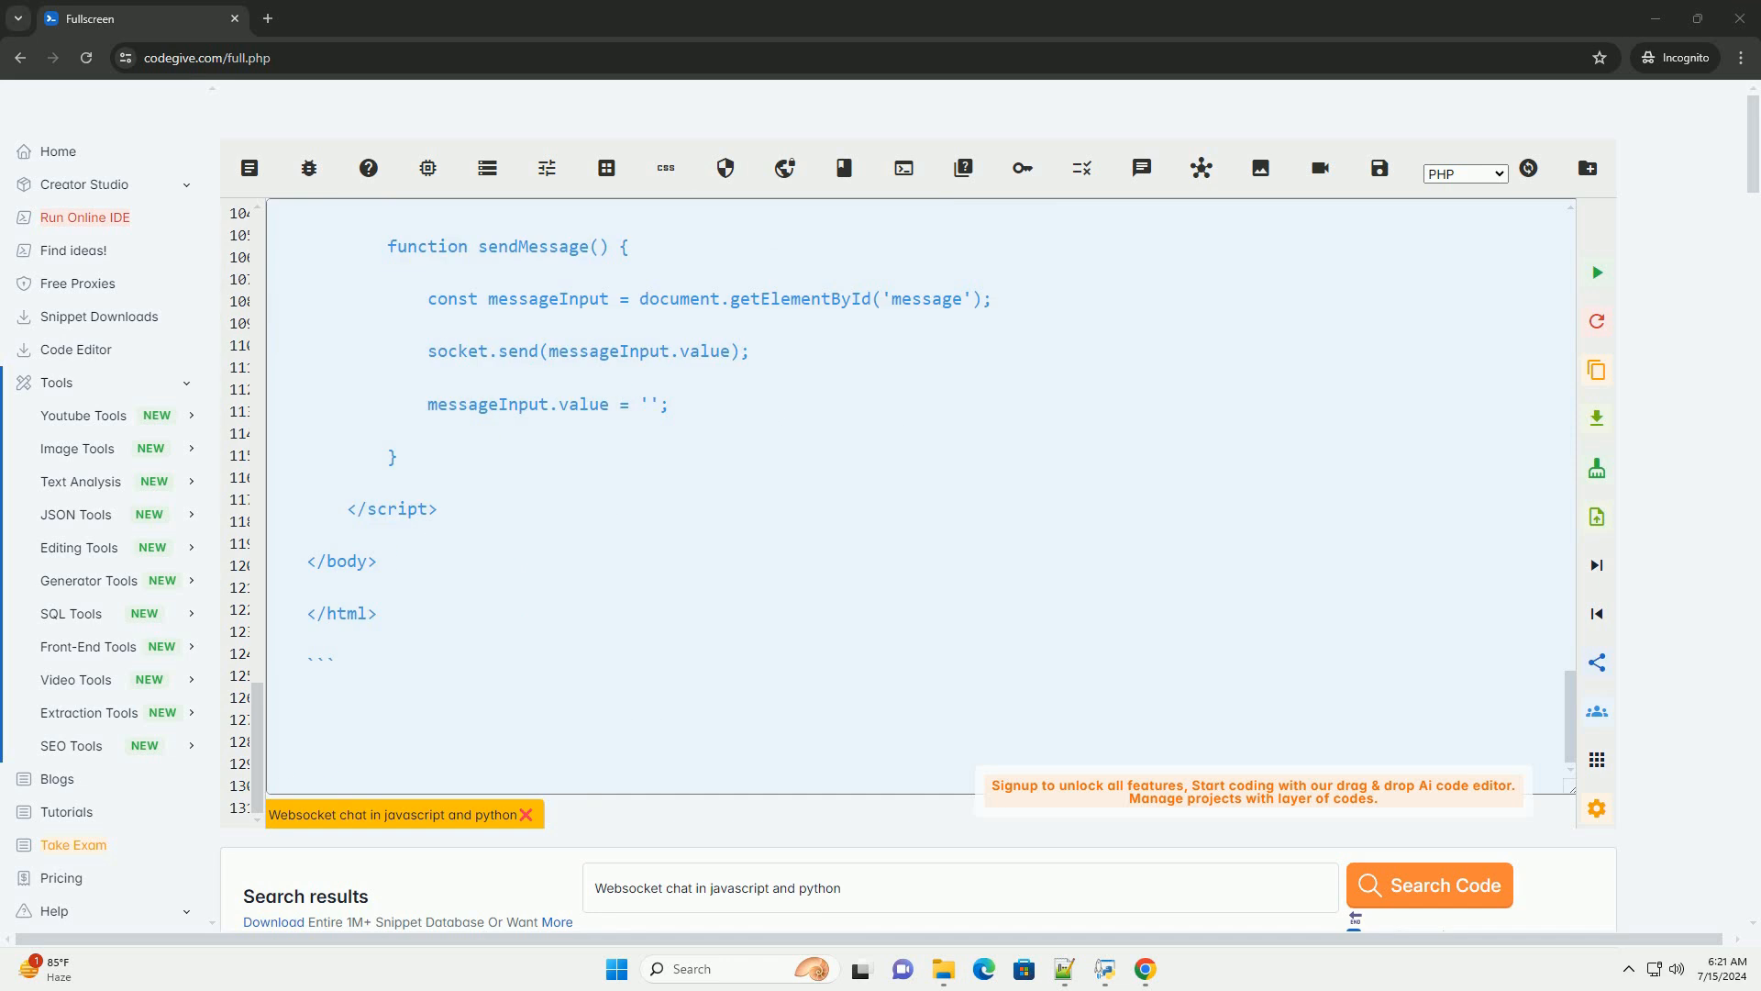